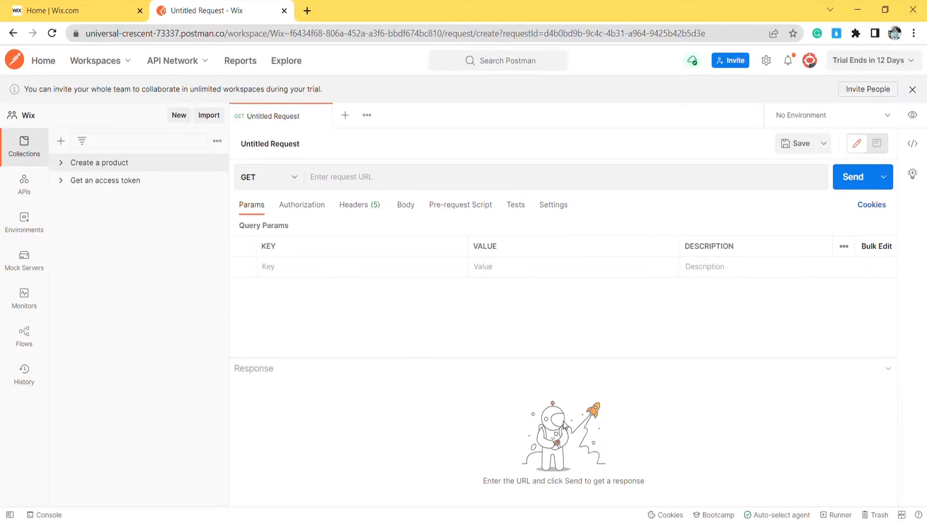
{"action": "mouse_move", "coordinate": [549, 396]}
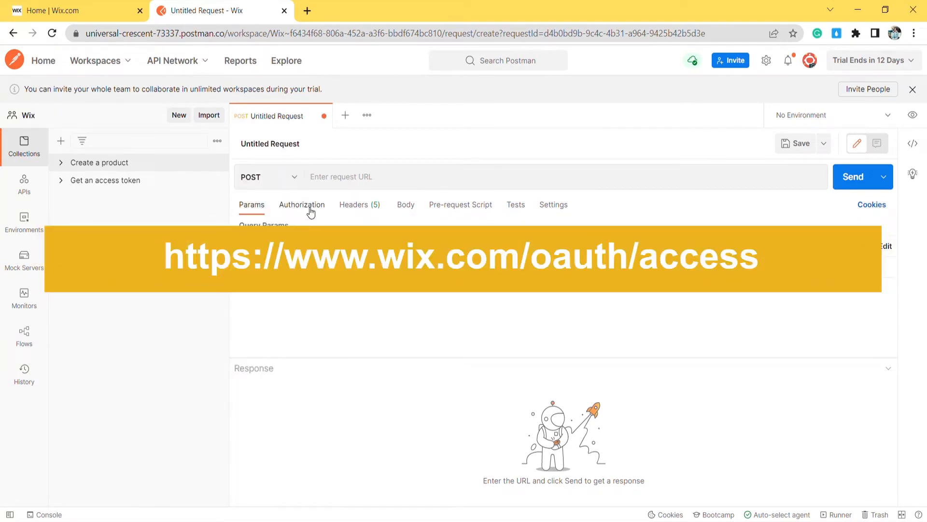
{"action": "type", "text": "https://www.wix.com/oauth/access"}
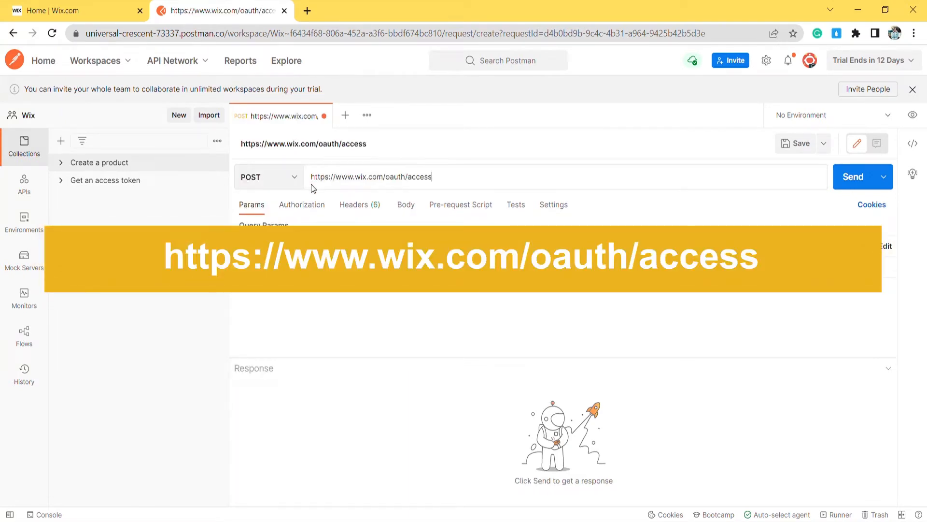
{"action": "left_click", "coordinate": [405, 204]}
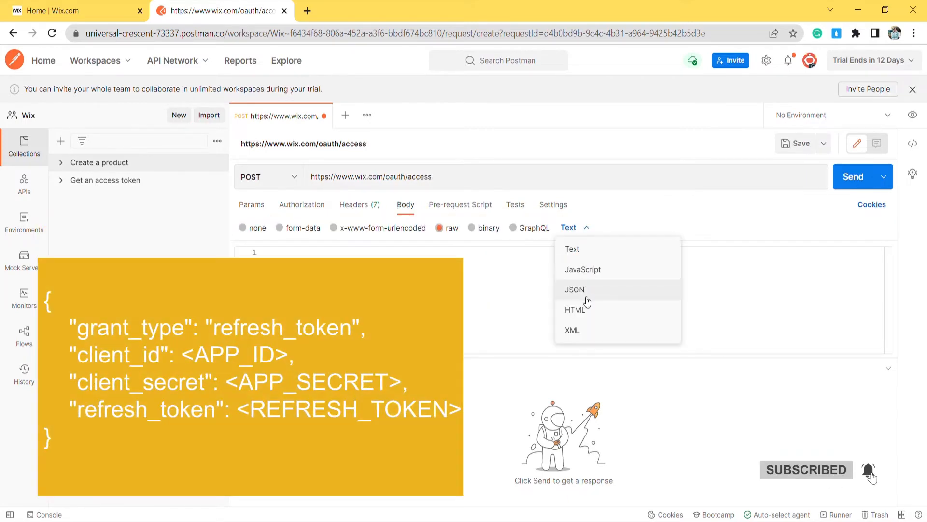
{"action": "left_click", "coordinate": [573, 289]}
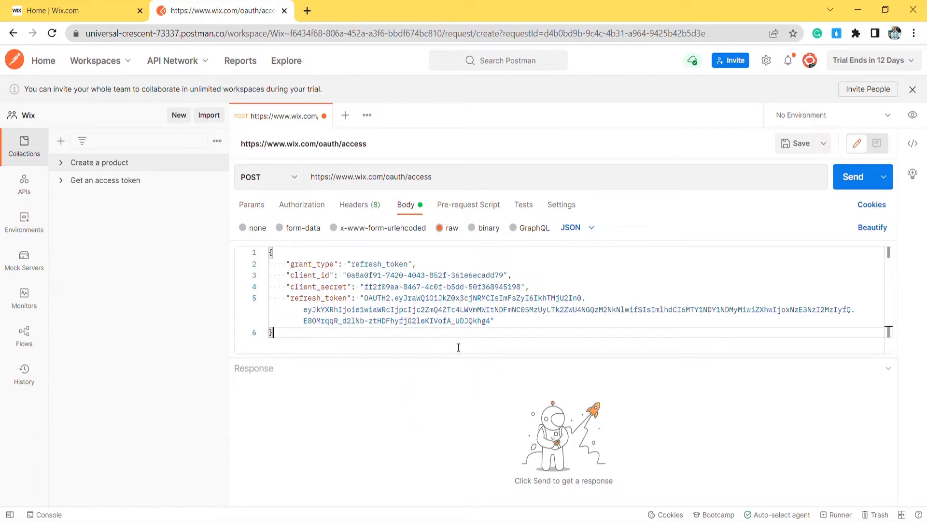
{"action": "left_click", "coordinate": [853, 176]}
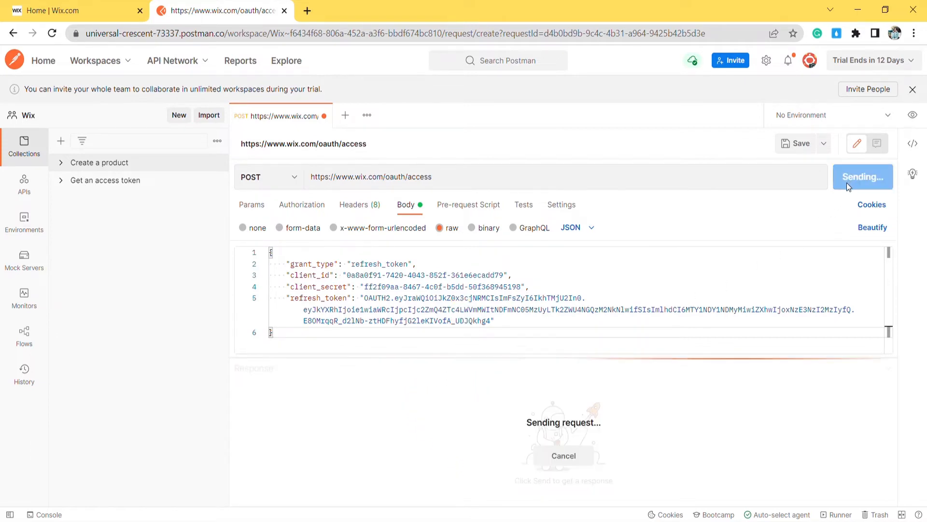
{"action": "left_click", "coordinate": [858, 175]}
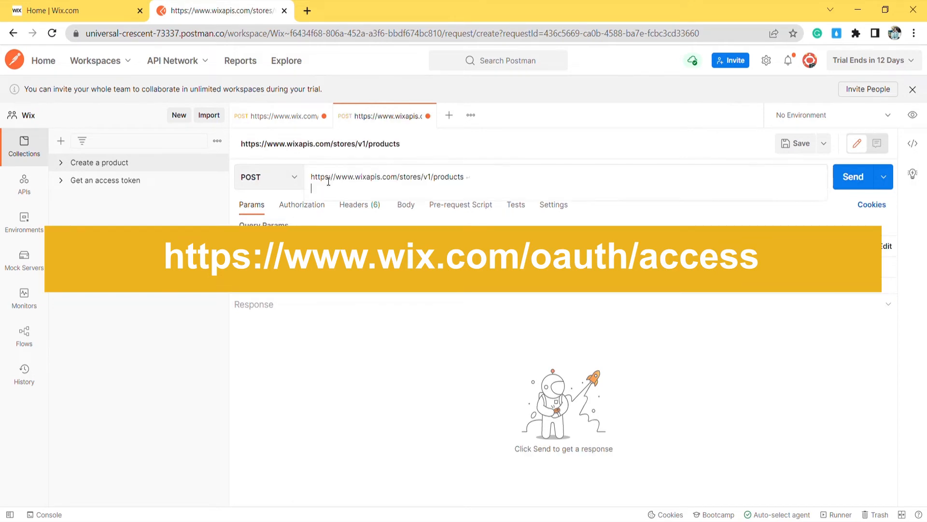
{"action": "left_click", "coordinate": [354, 205]}
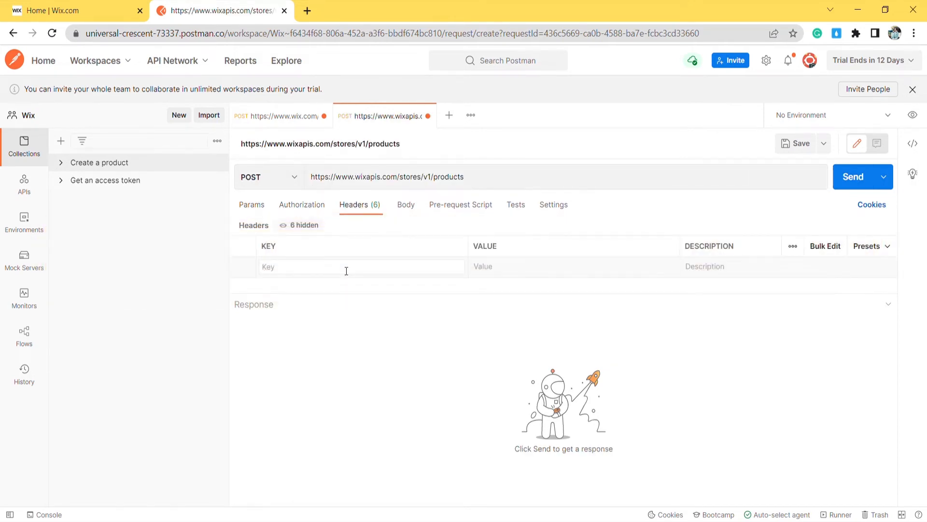
{"action": "type", "text": "Authorization"}
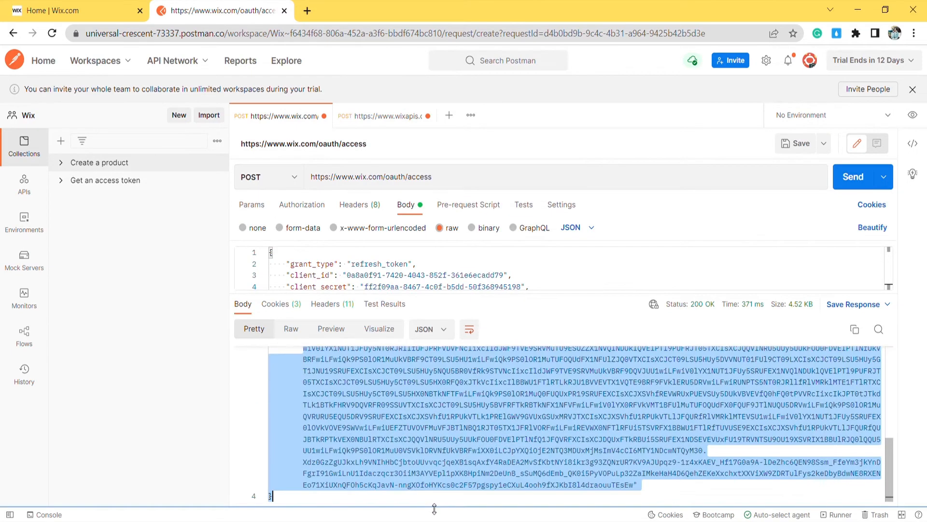
{"action": "left_click", "coordinate": [384, 115]}
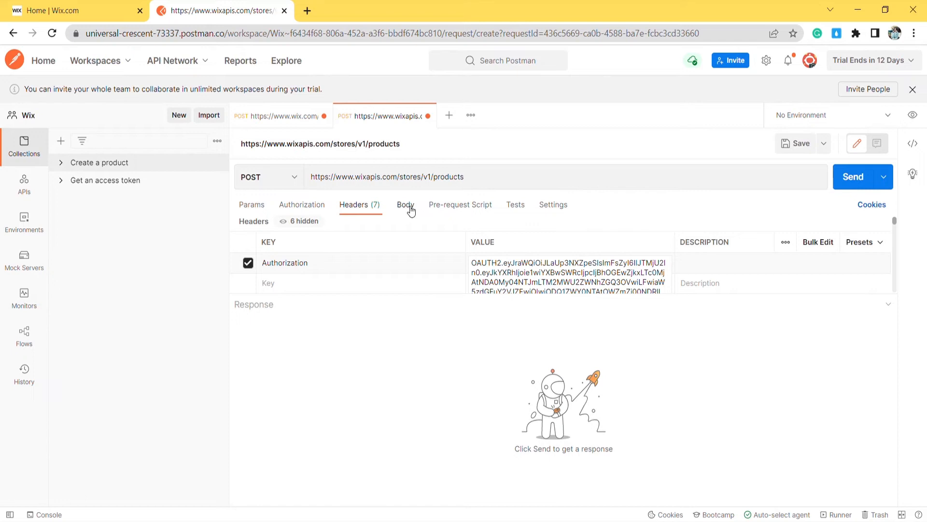
{"action": "left_click", "coordinate": [406, 205]}
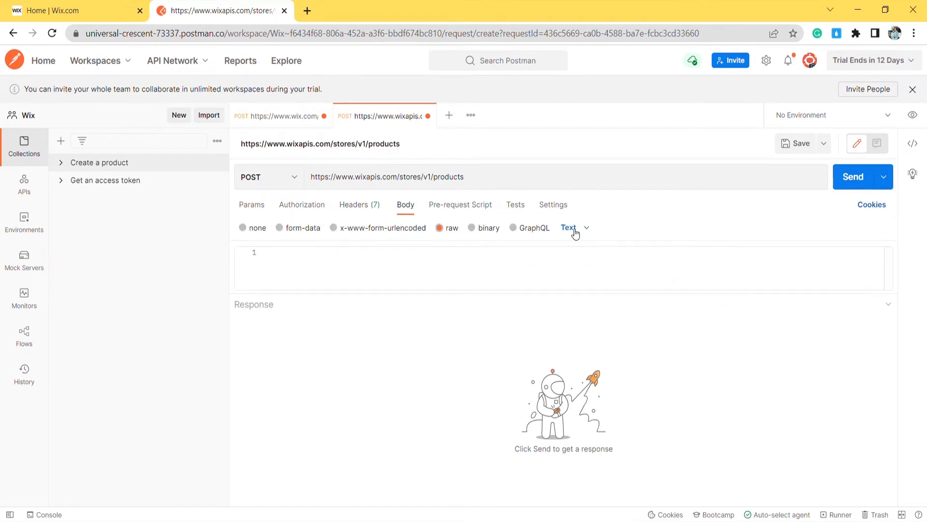
Send the T-shirt product JSON (price 10.5, sku 129df, brand Nice) and get 200 OK with a new product id
{"action": "left_click", "coordinate": [575, 227]}
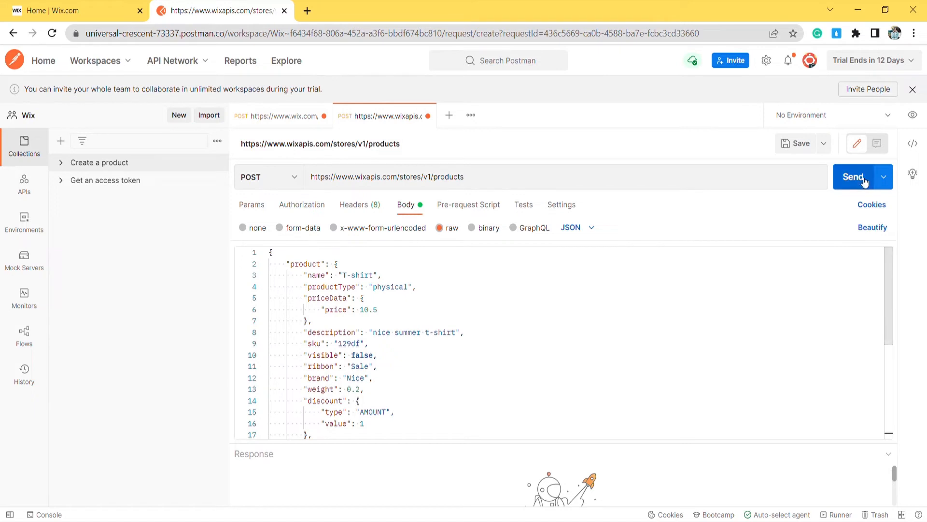
{"action": "left_click", "coordinate": [853, 176]}
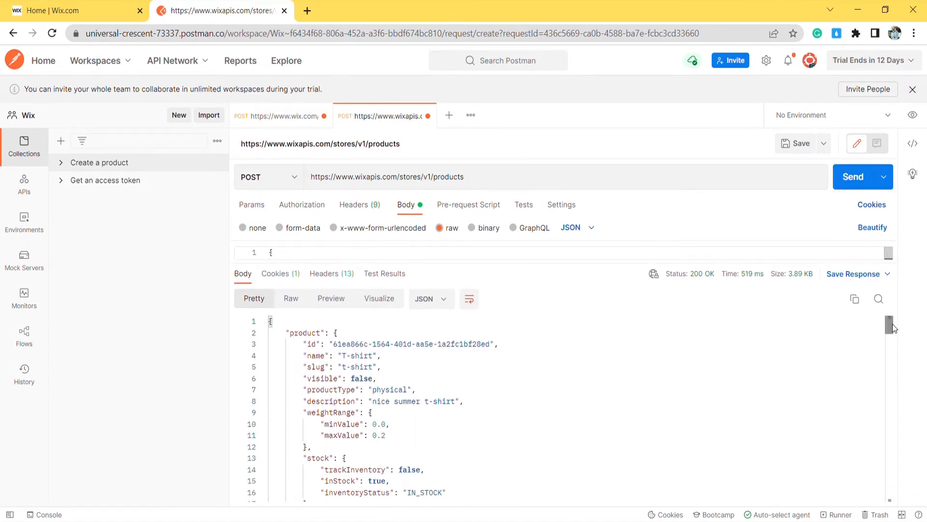
{"action": "scroll", "scroll_direction": "down", "scroll_amount": 3}
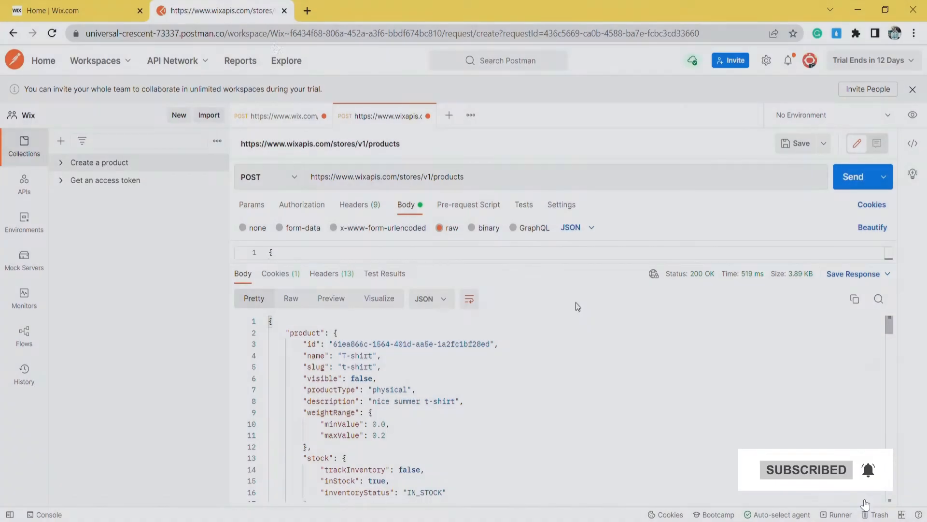
Show the Wix Store Products list, now headed by the T-shirt with SKU 129df in stock
{"action": "left_click", "coordinate": [71, 10]}
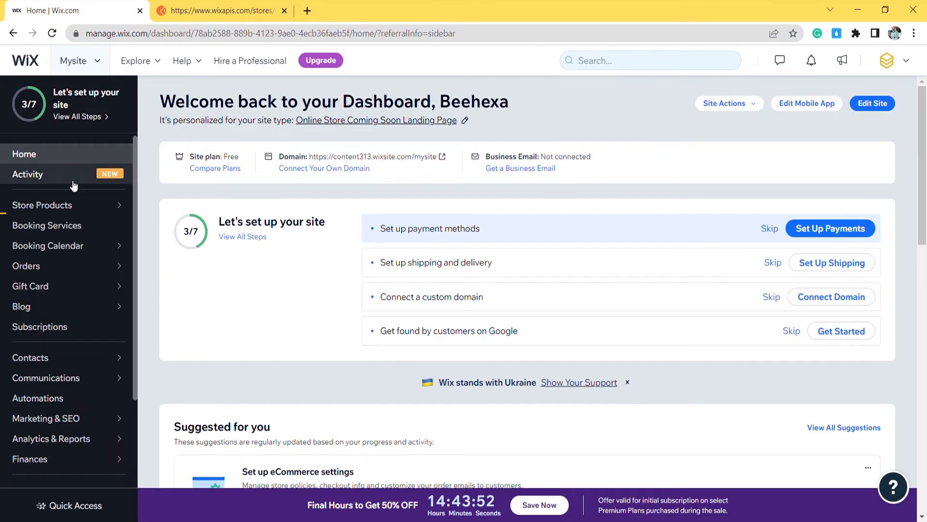
{"action": "left_click", "coordinate": [41, 205]}
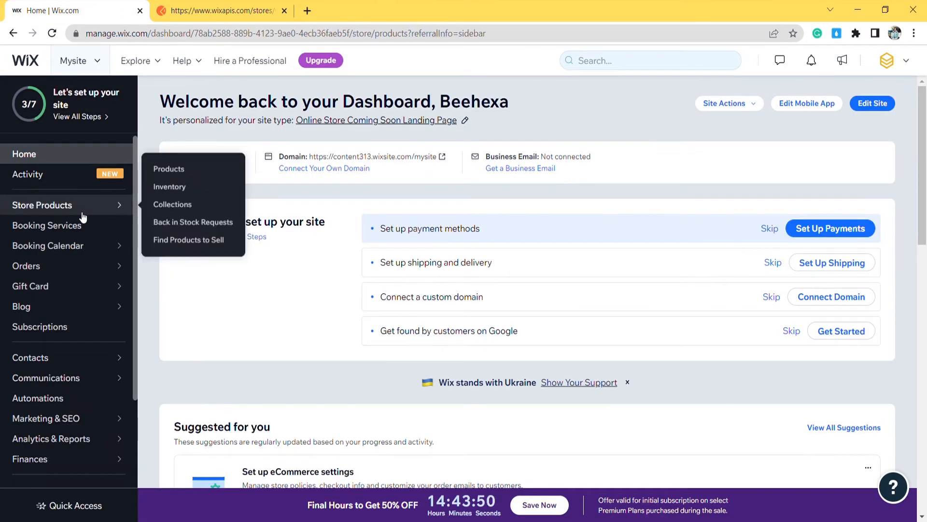
{"action": "left_click", "coordinate": [168, 168]}
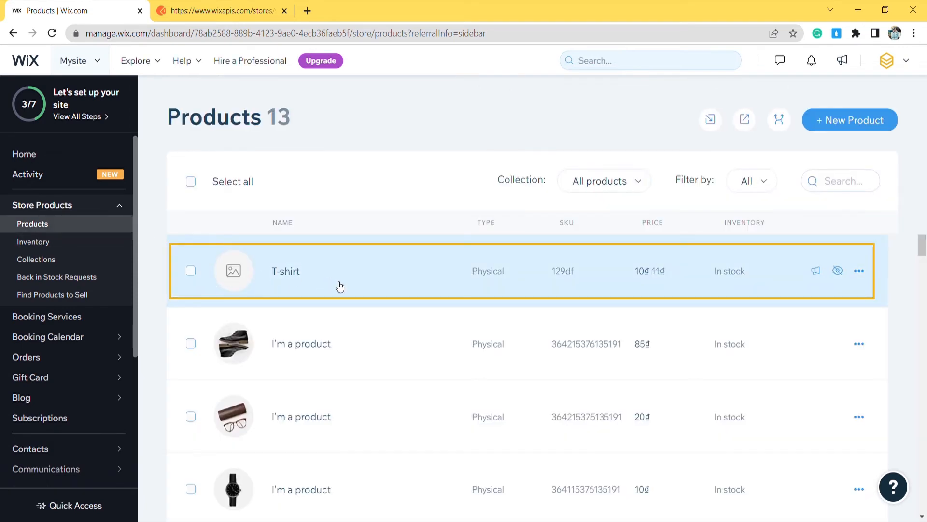
Review the T-shirt's details: description, brand Nice, price 10.5 on sale for 9.5
{"action": "left_click", "coordinate": [286, 271]}
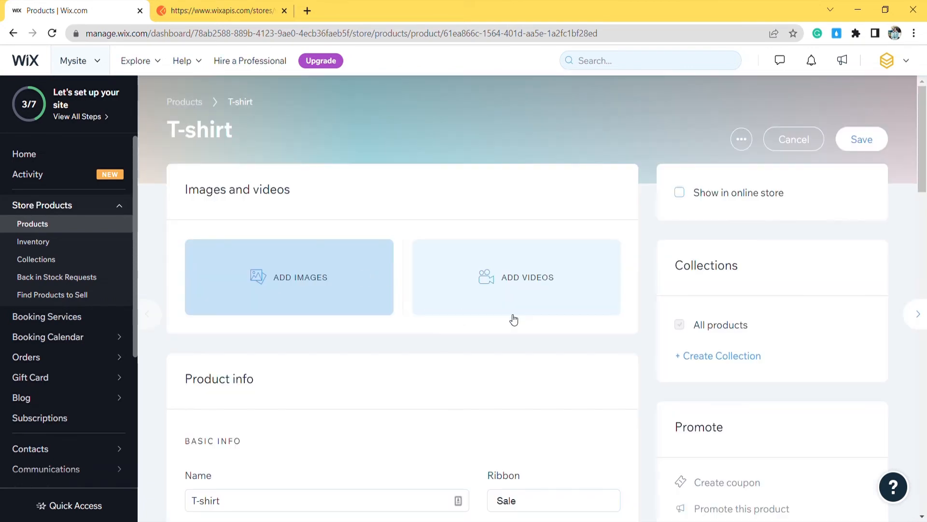
{"action": "scroll", "scroll_direction": "down", "scroll_amount": 3}
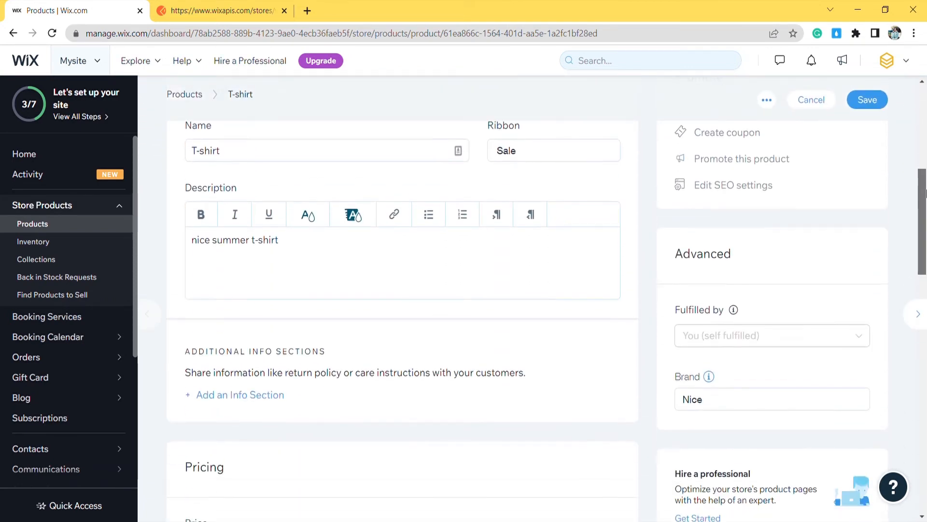
{"action": "scroll", "scroll_direction": "down", "scroll_amount": 3}
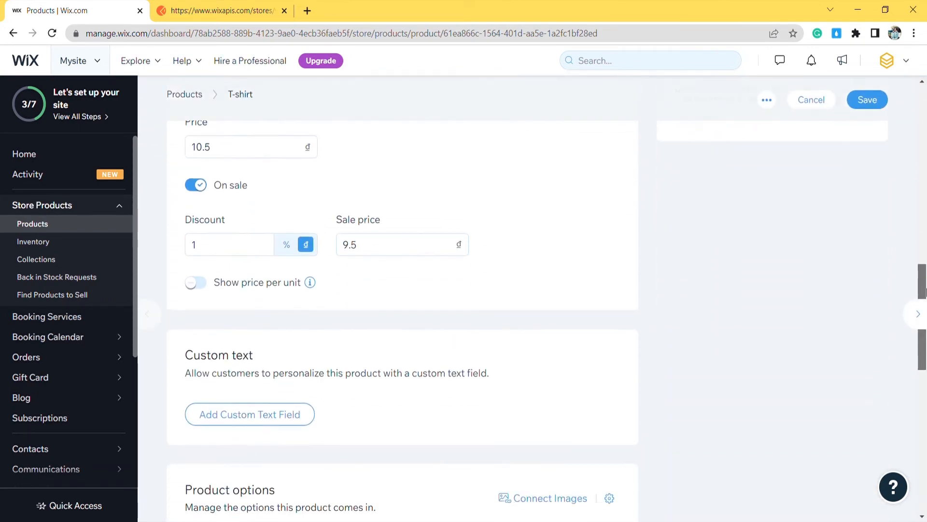
{"action": "scroll", "scroll_direction": "down", "scroll_amount": 3}
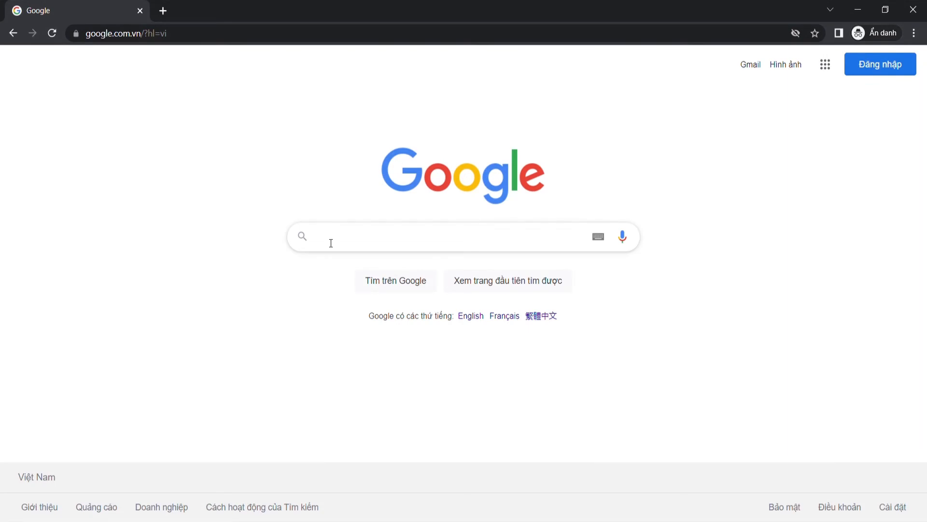
Search Google for beehexa and view Beehexa's Wix Integration page with its integration options
{"action": "type", "text": "beehex"}
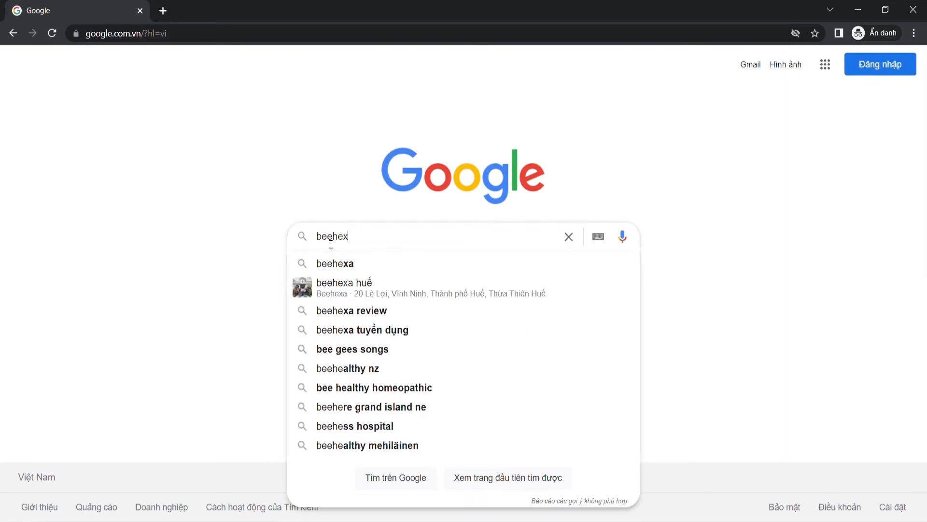
{"action": "left_click", "coordinate": [335, 262]}
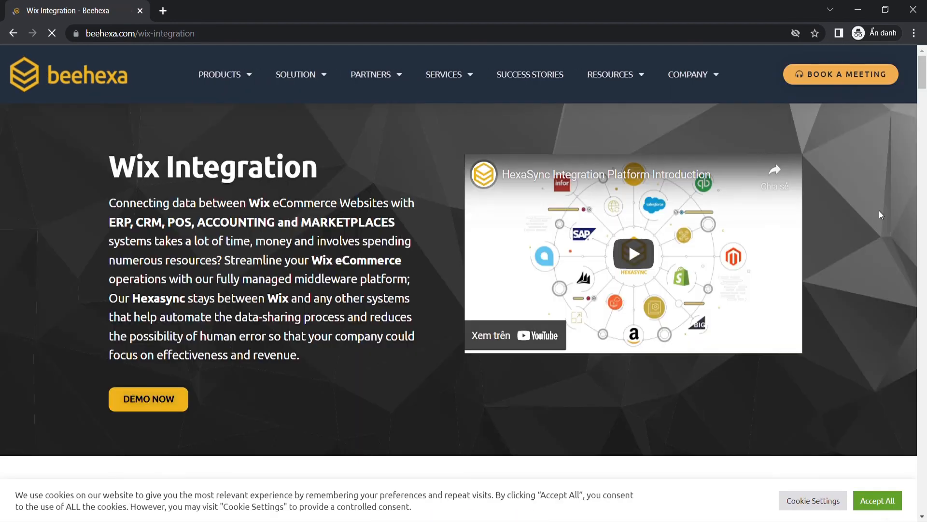
{"action": "scroll", "scroll_direction": "down", "scroll_amount": 3}
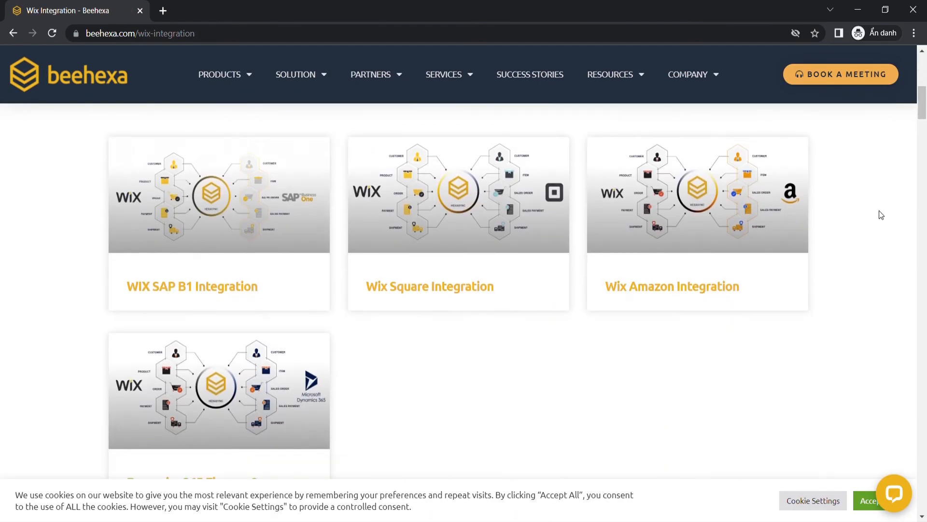